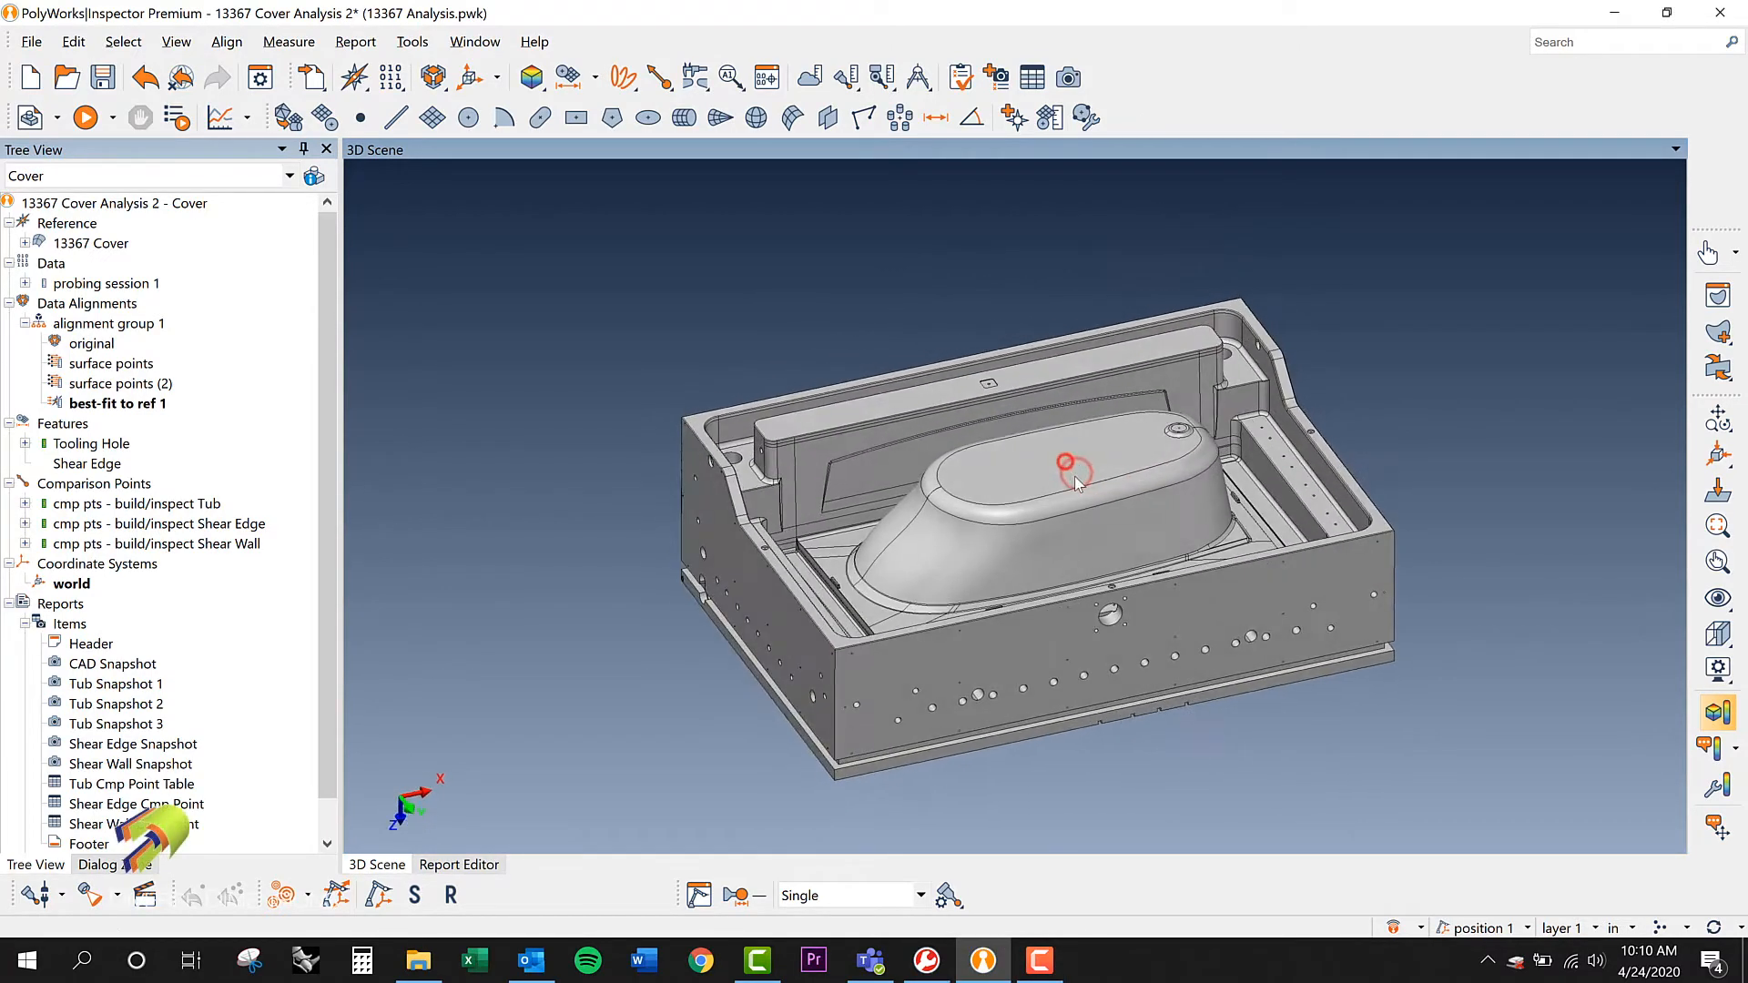
- Generate the Pie Chart - Comparison Points report for the selected cmp pts groups
{"action": "left_click_drag", "start_coordinate": [1076, 479], "coordinate": [970, 410]}
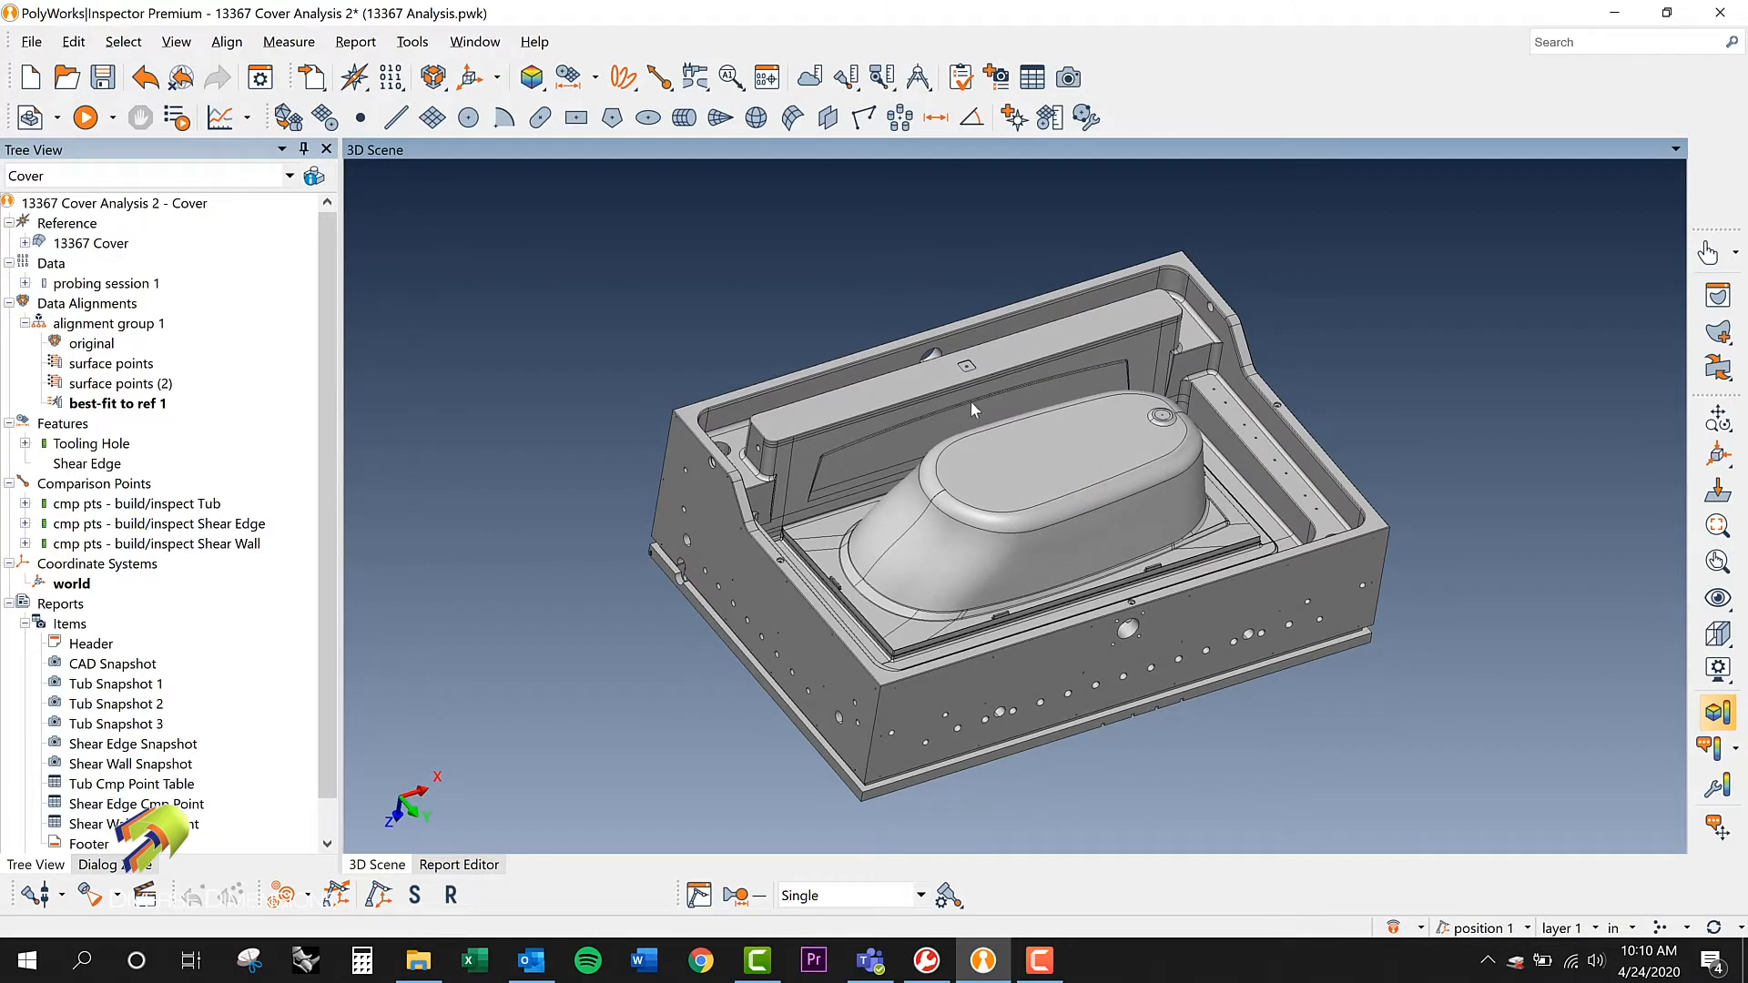
{"action": "mouse_move", "coordinate": [1123, 611]}
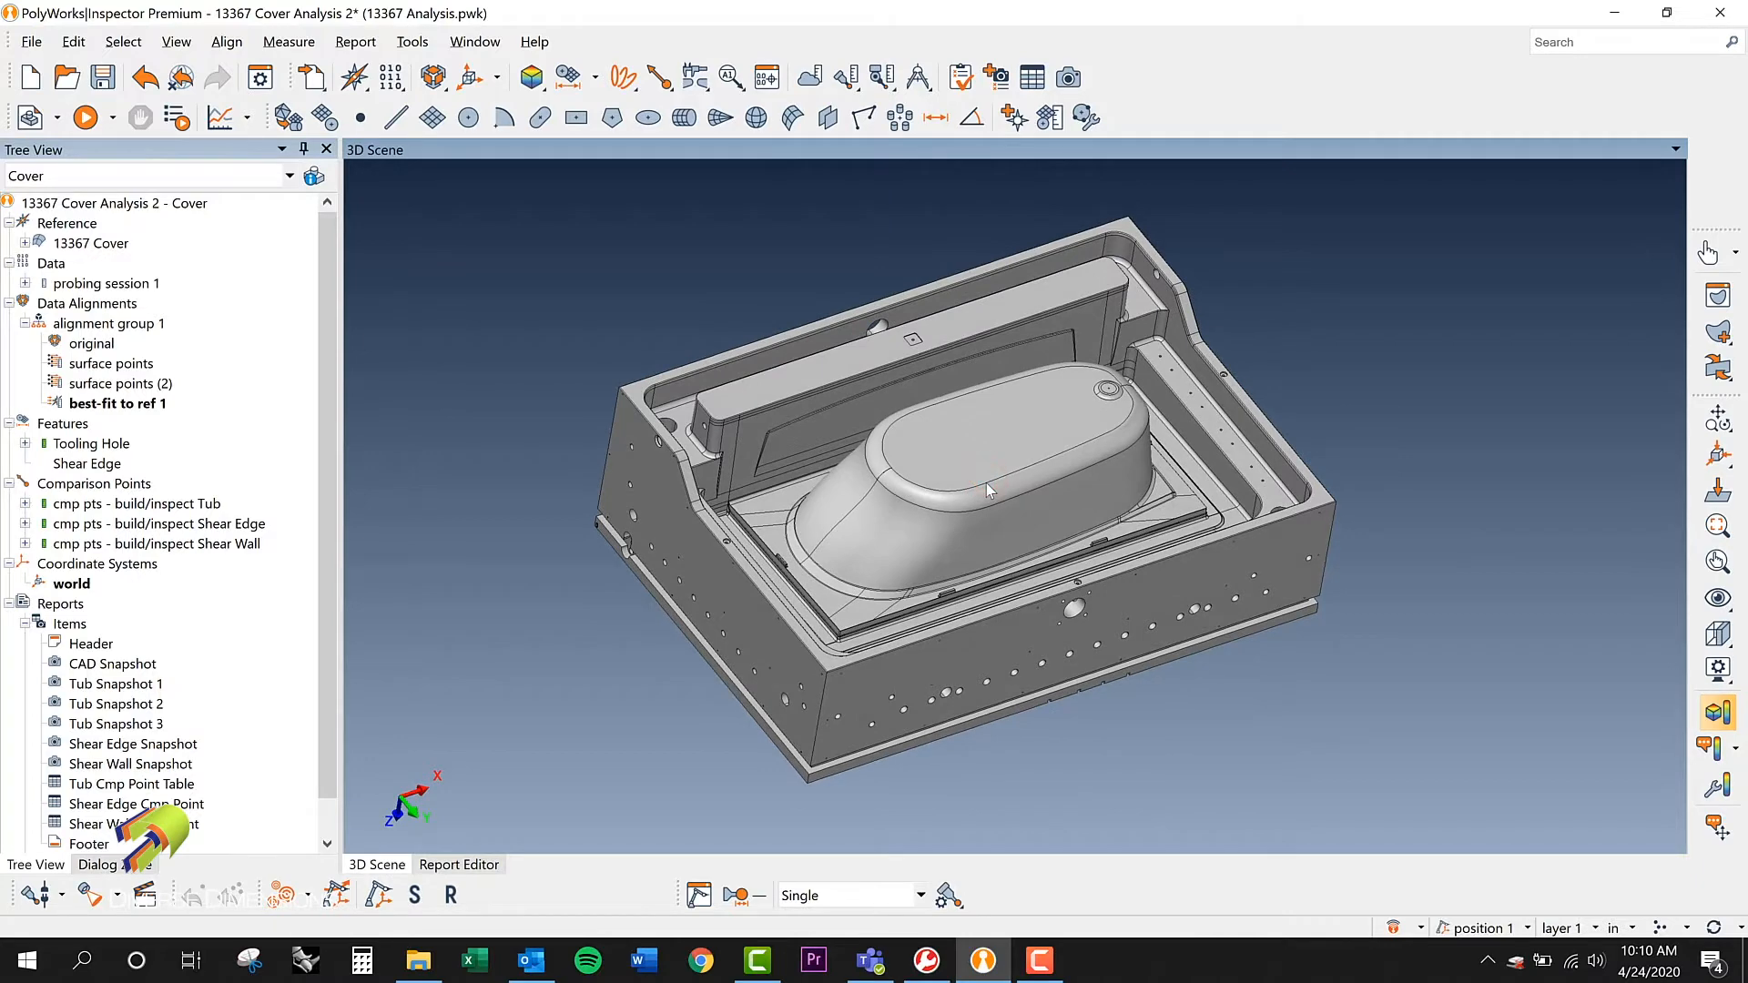
{"action": "mouse_move", "coordinate": [967, 468]}
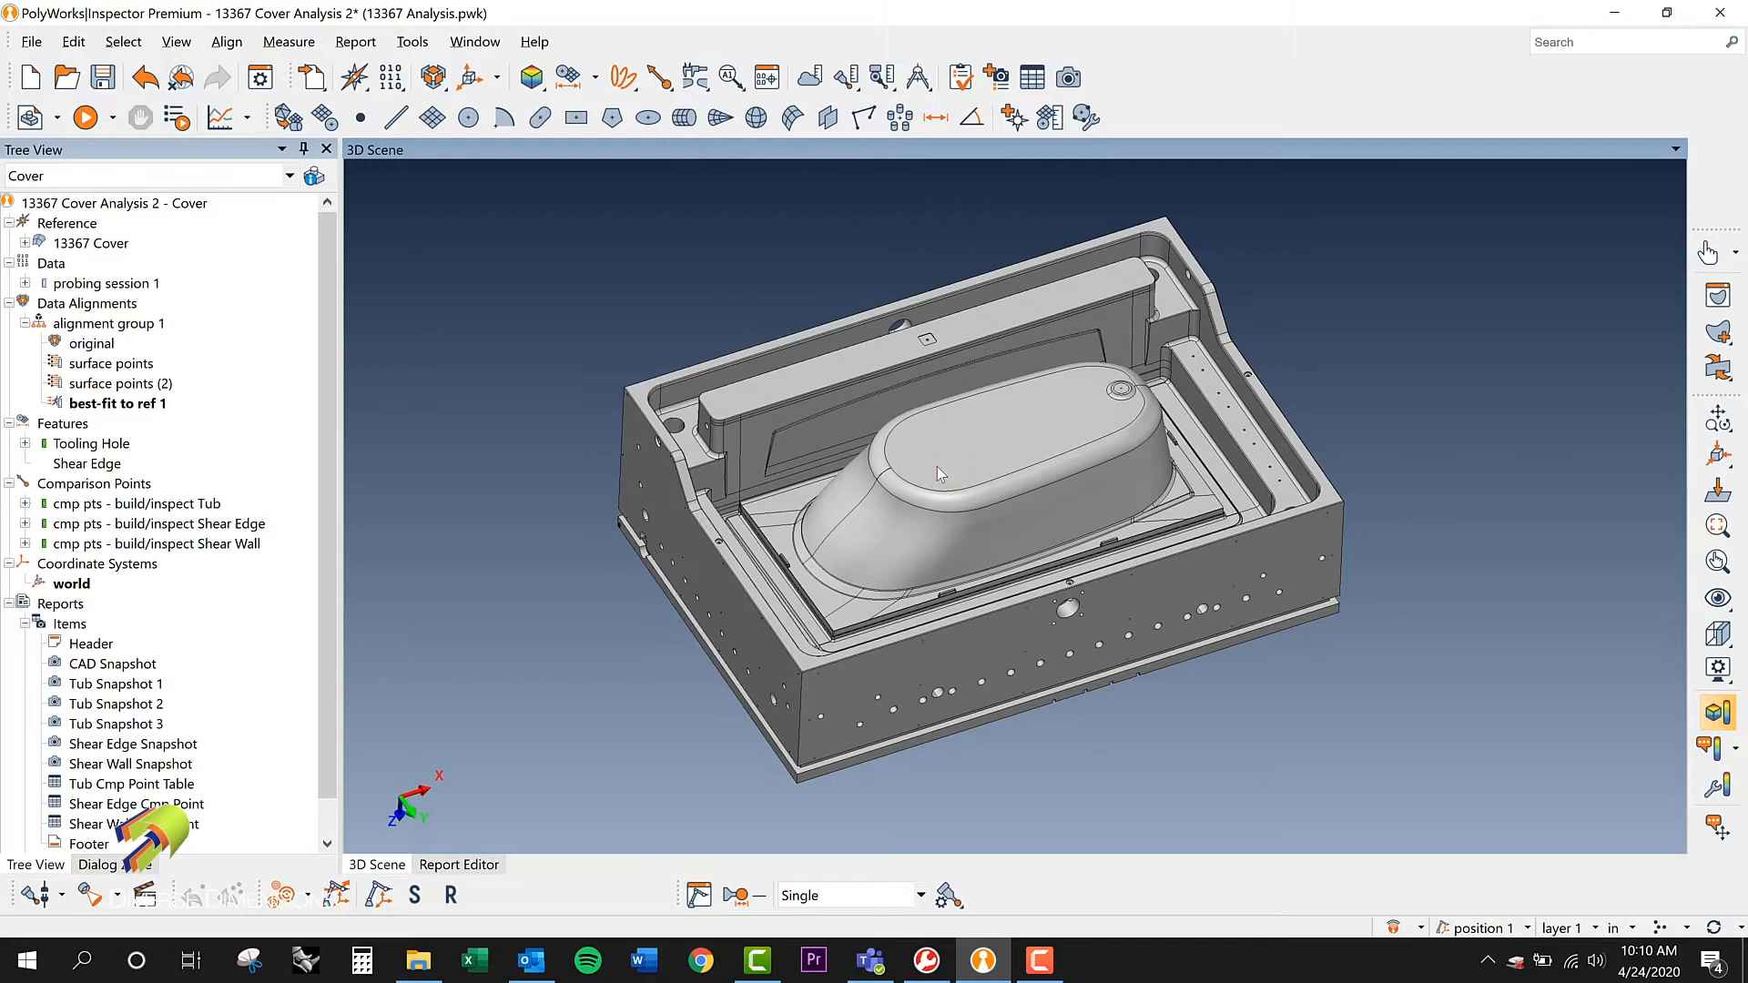
{"action": "mouse_move", "coordinate": [206, 356]}
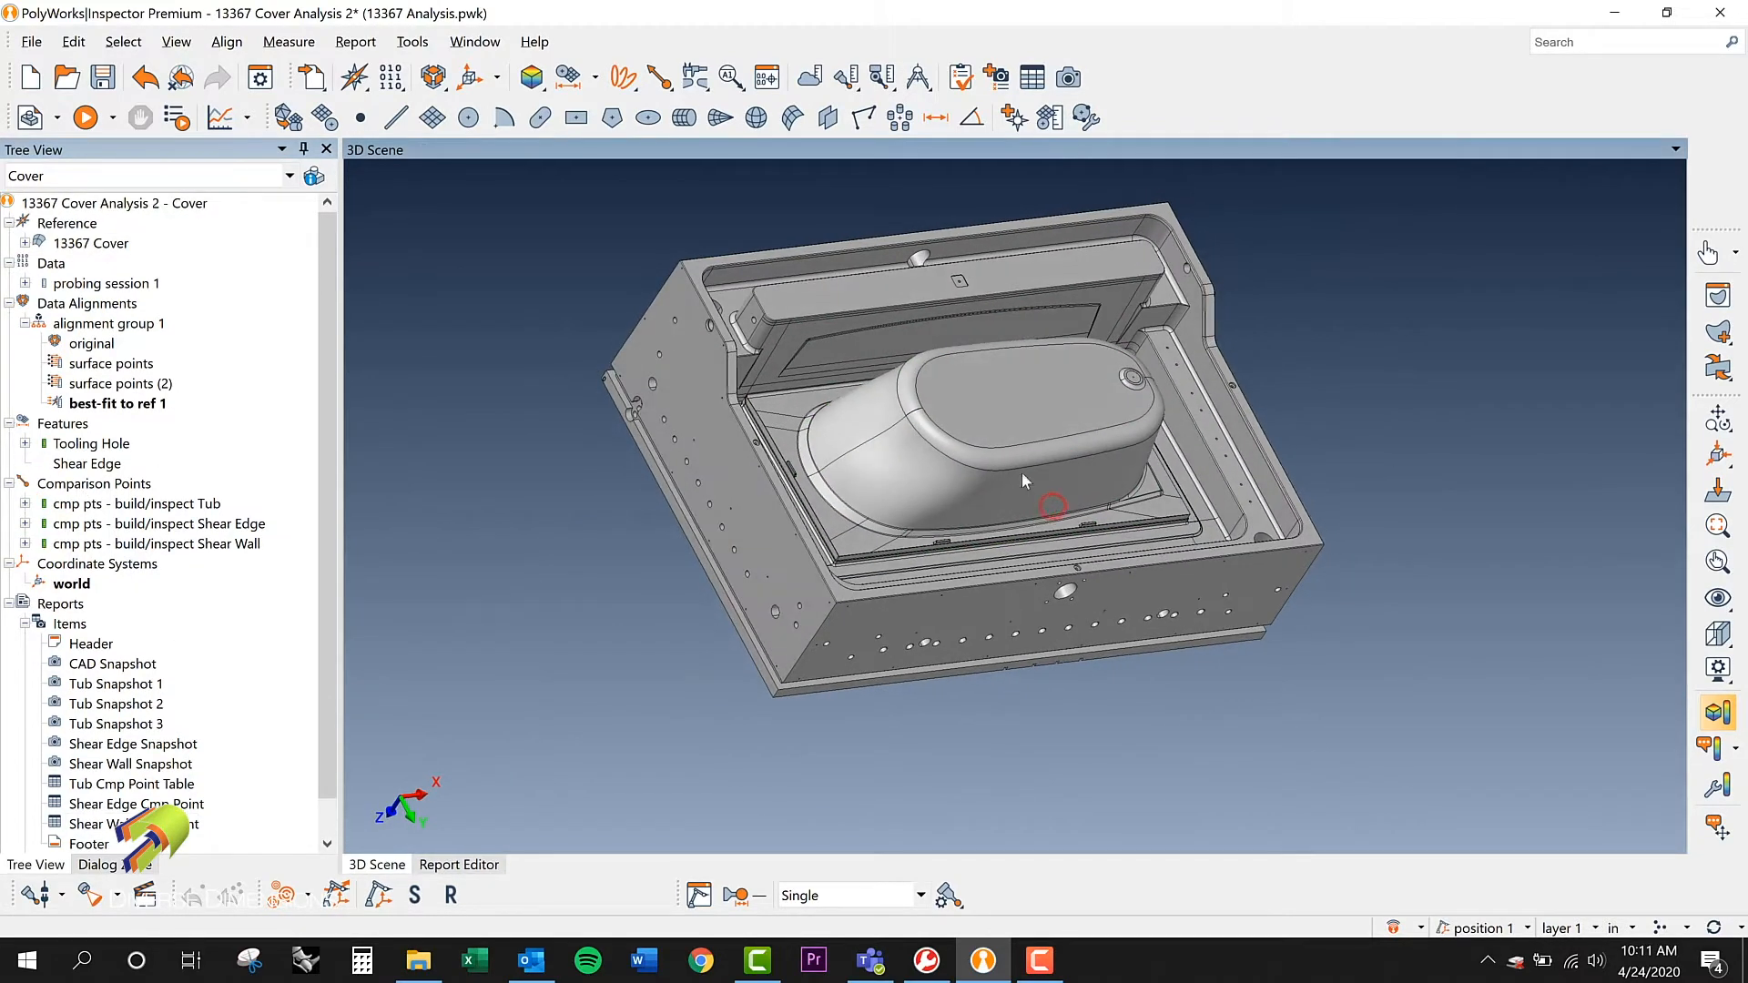
{"action": "left_click_drag", "start_coordinate": [1023, 478], "coordinate": [836, 446]}
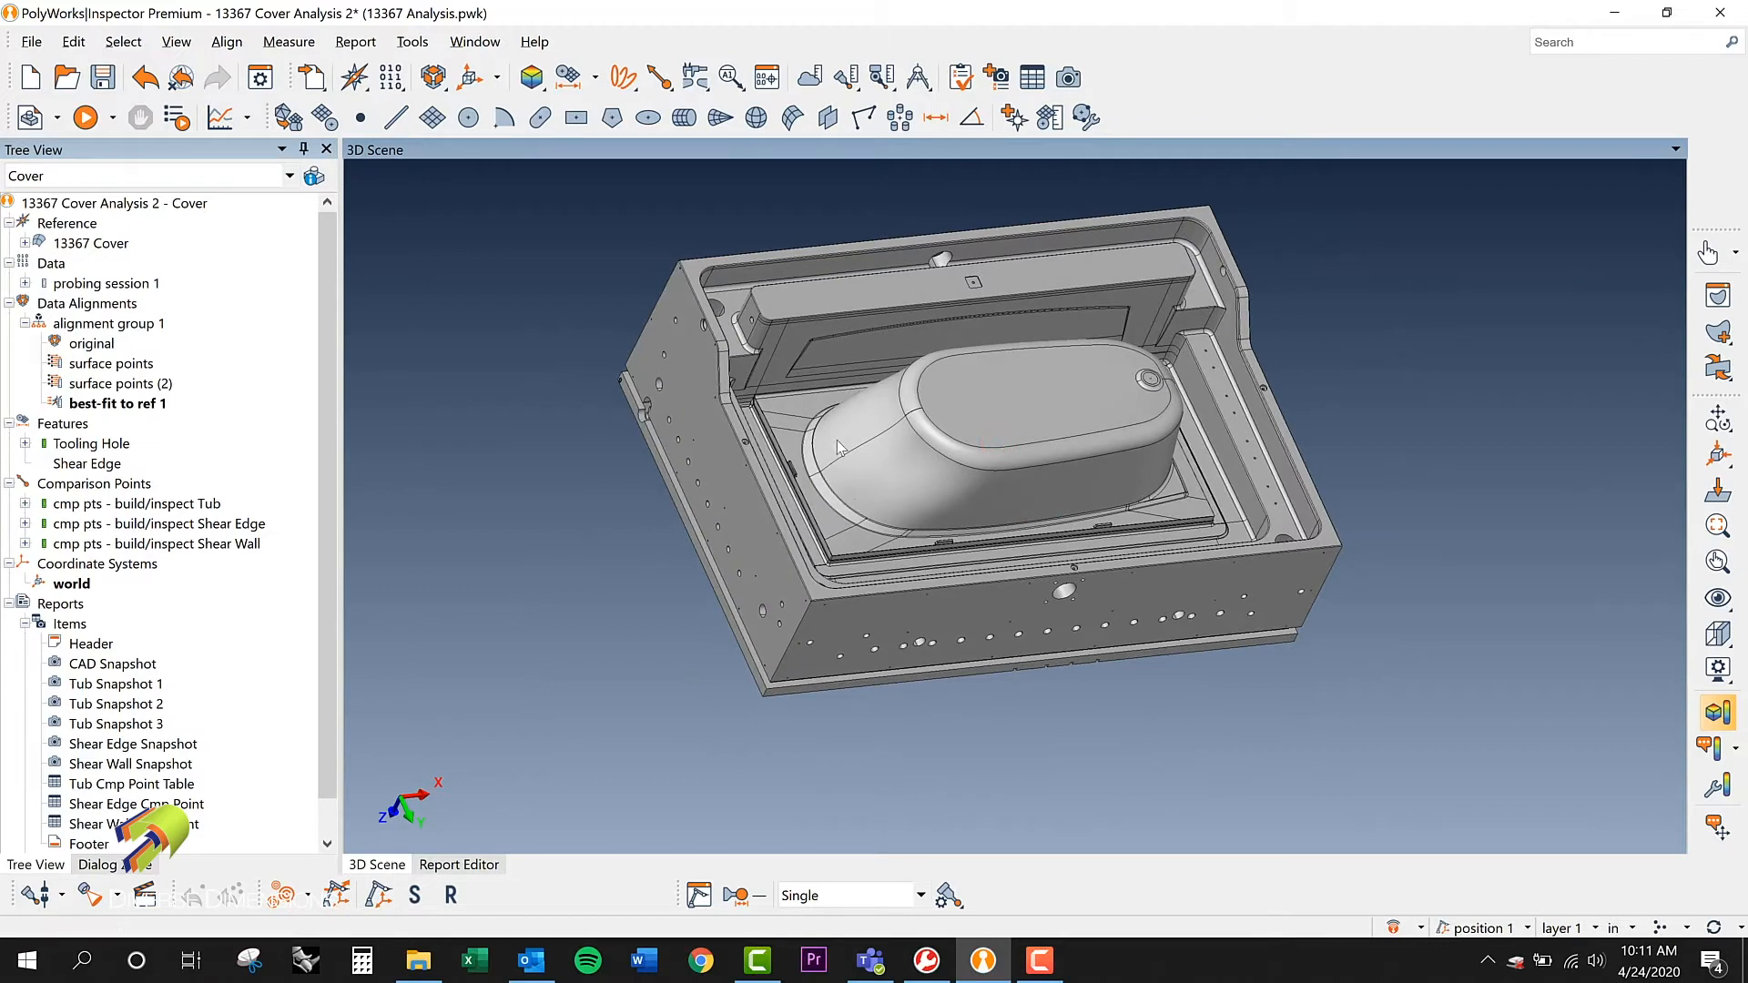
{"action": "mouse_move", "coordinate": [797, 441]}
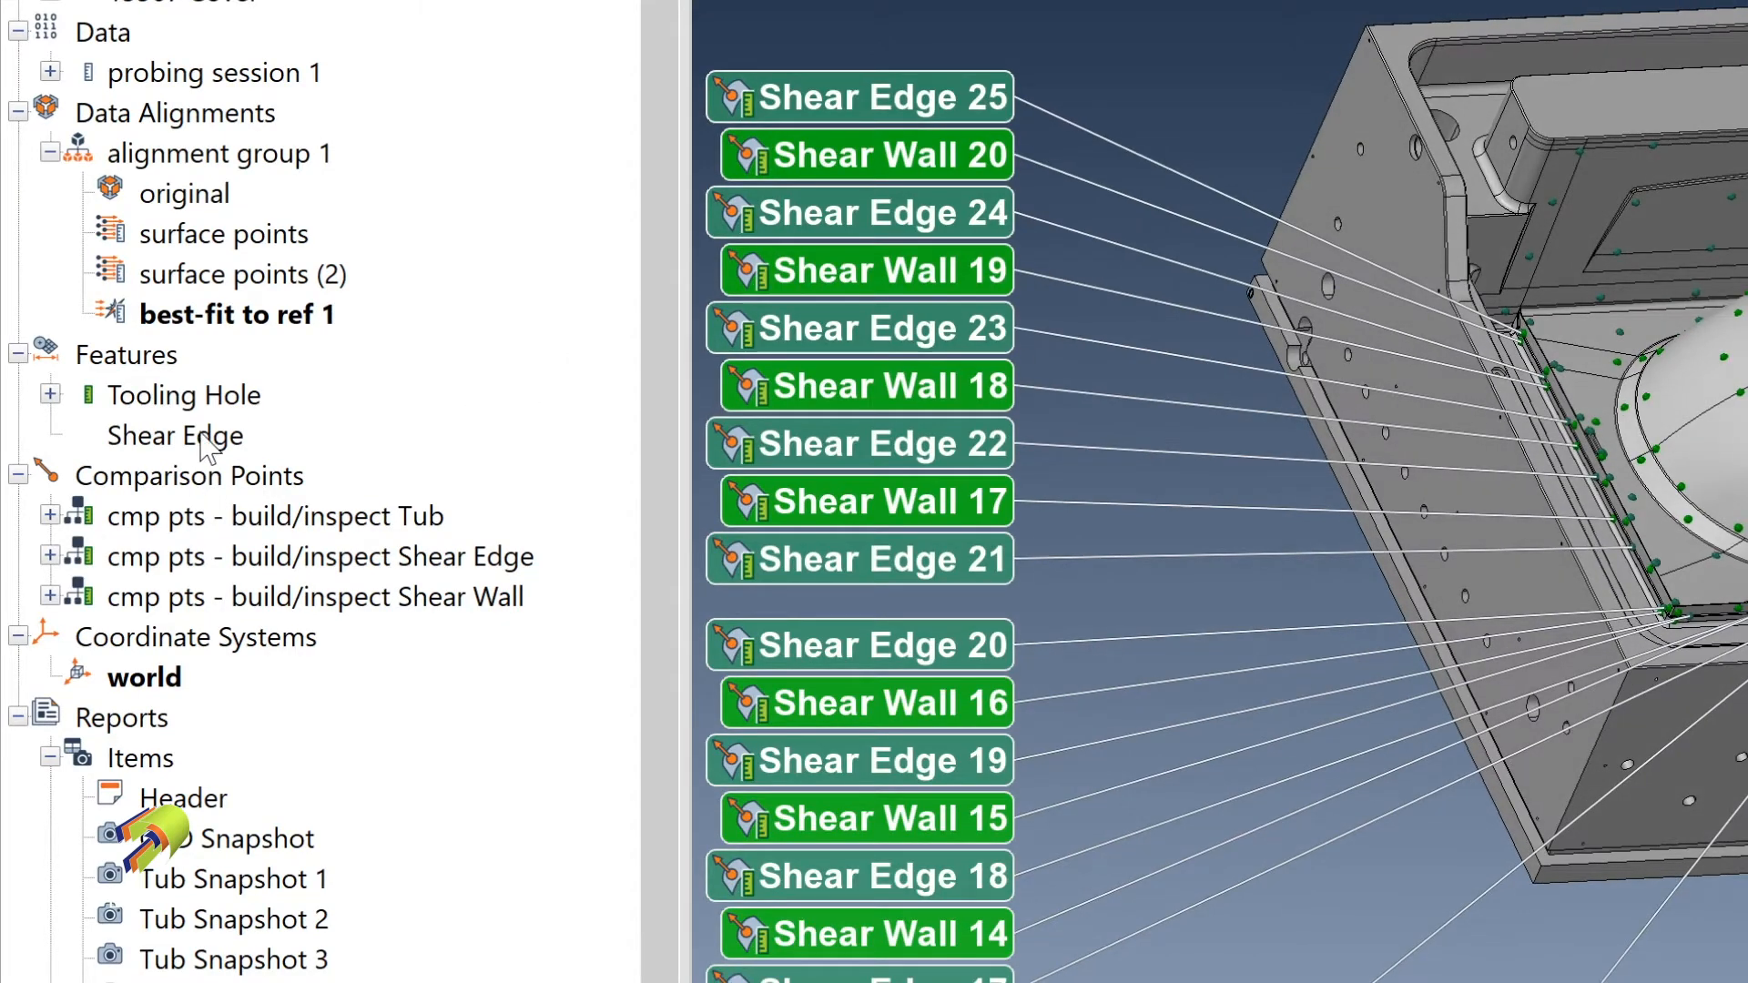
{"action": "mouse_move", "coordinate": [535, 515]}
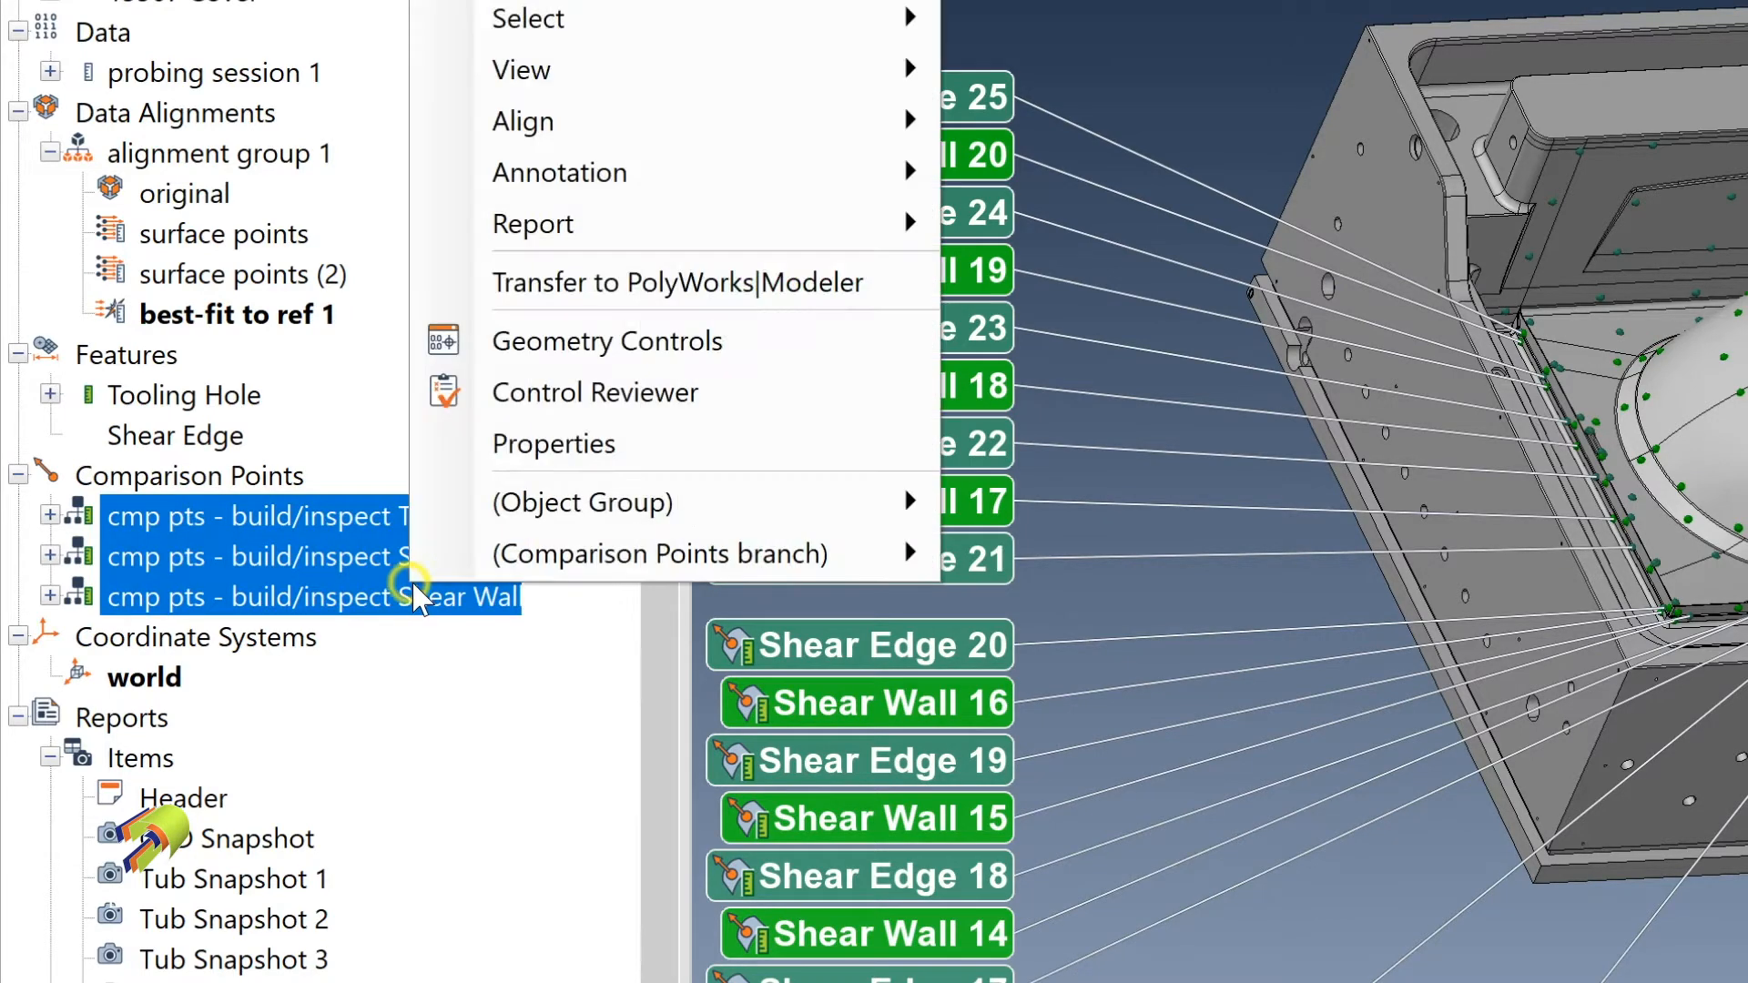
{"action": "mouse_move", "coordinate": [533, 222]}
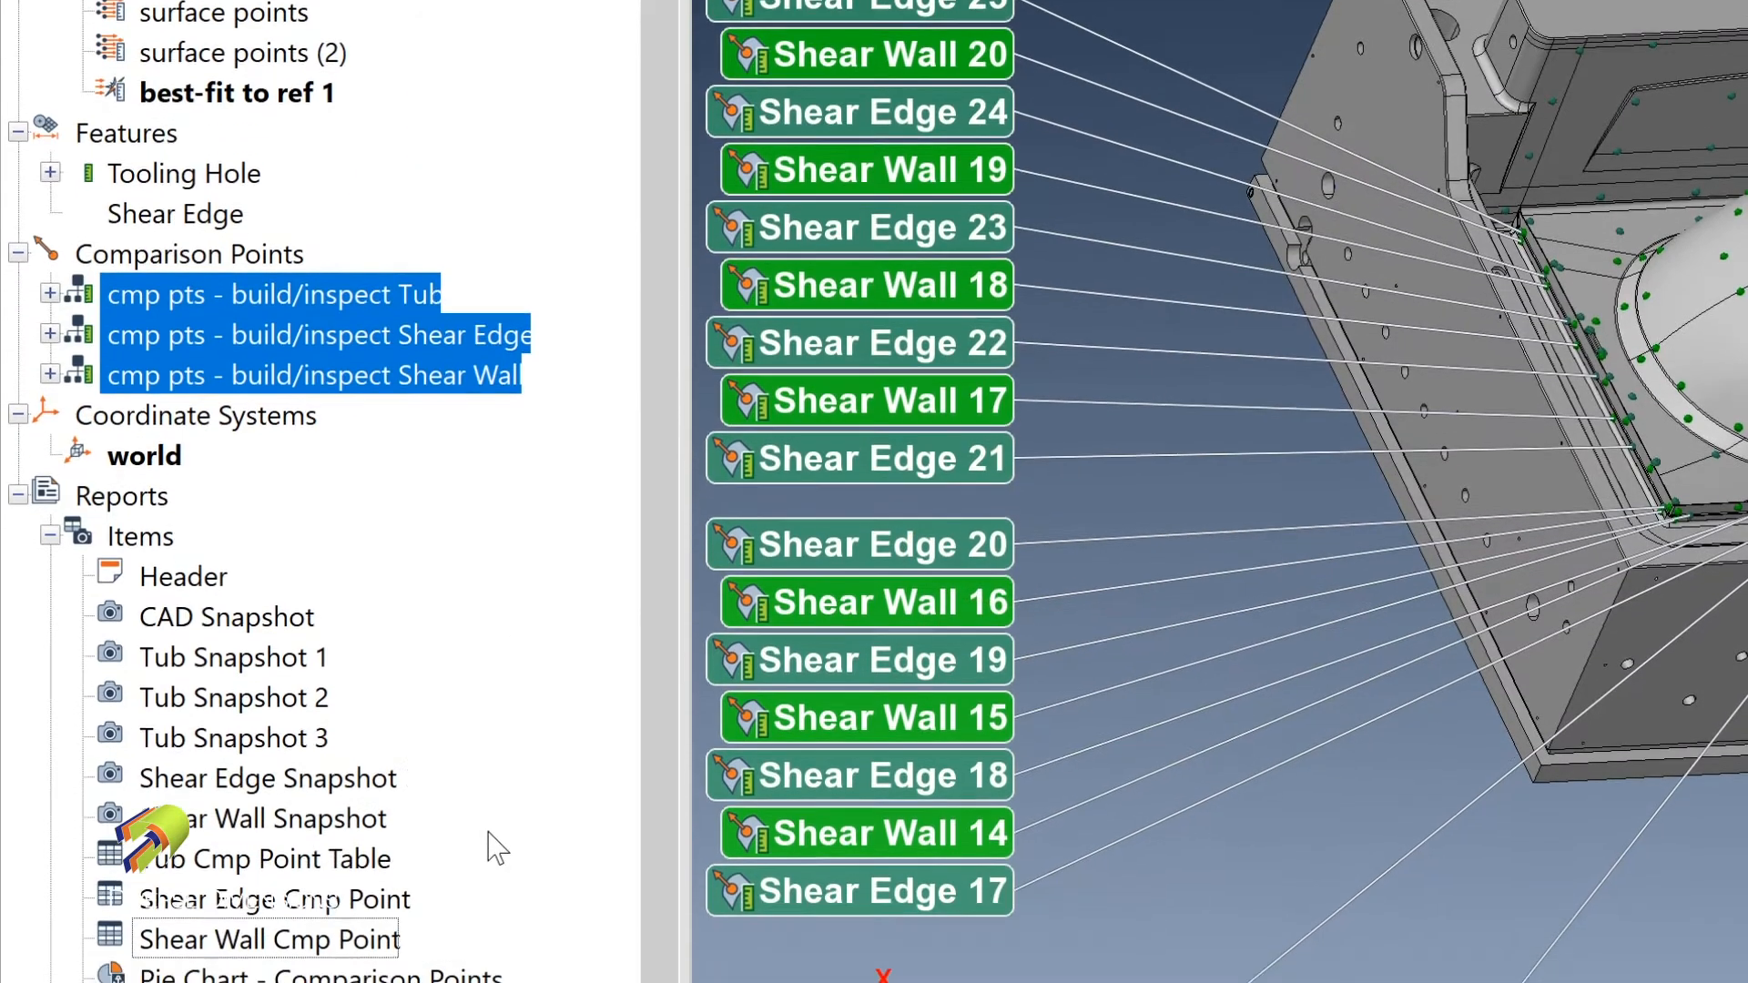
{"action": "scroll", "scroll_direction": "down", "scroll_amount": 3}
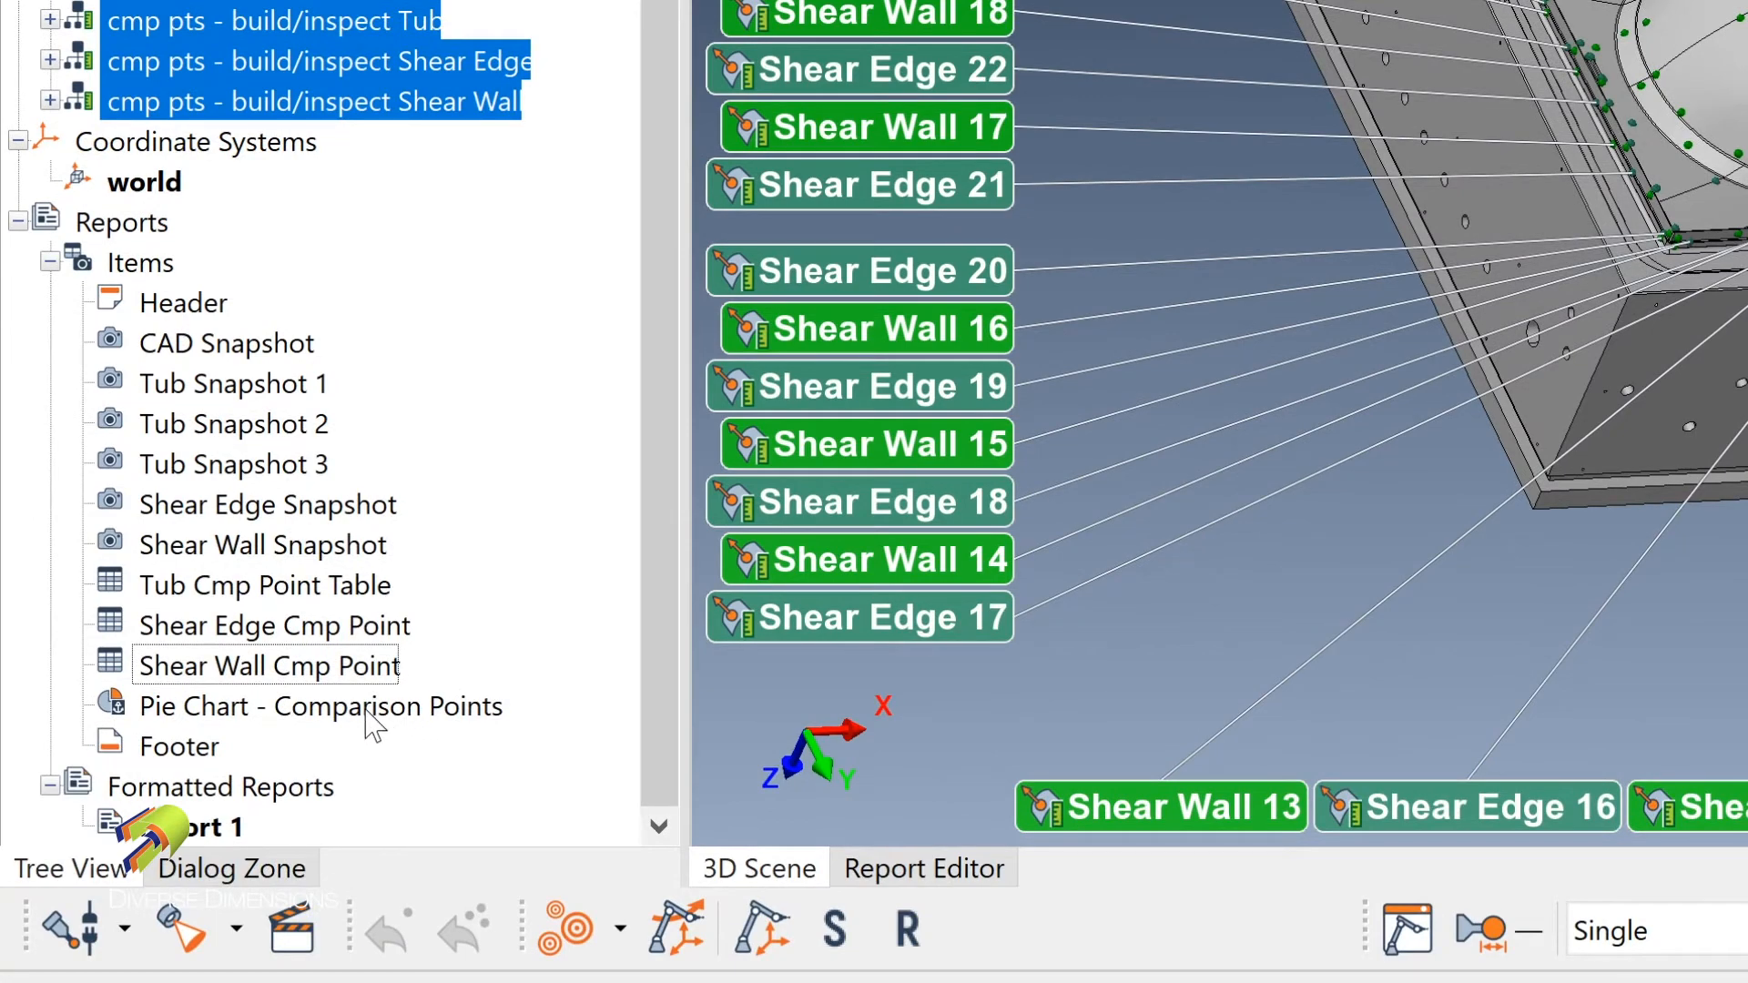
{"action": "left_click", "coordinate": [321, 706]}
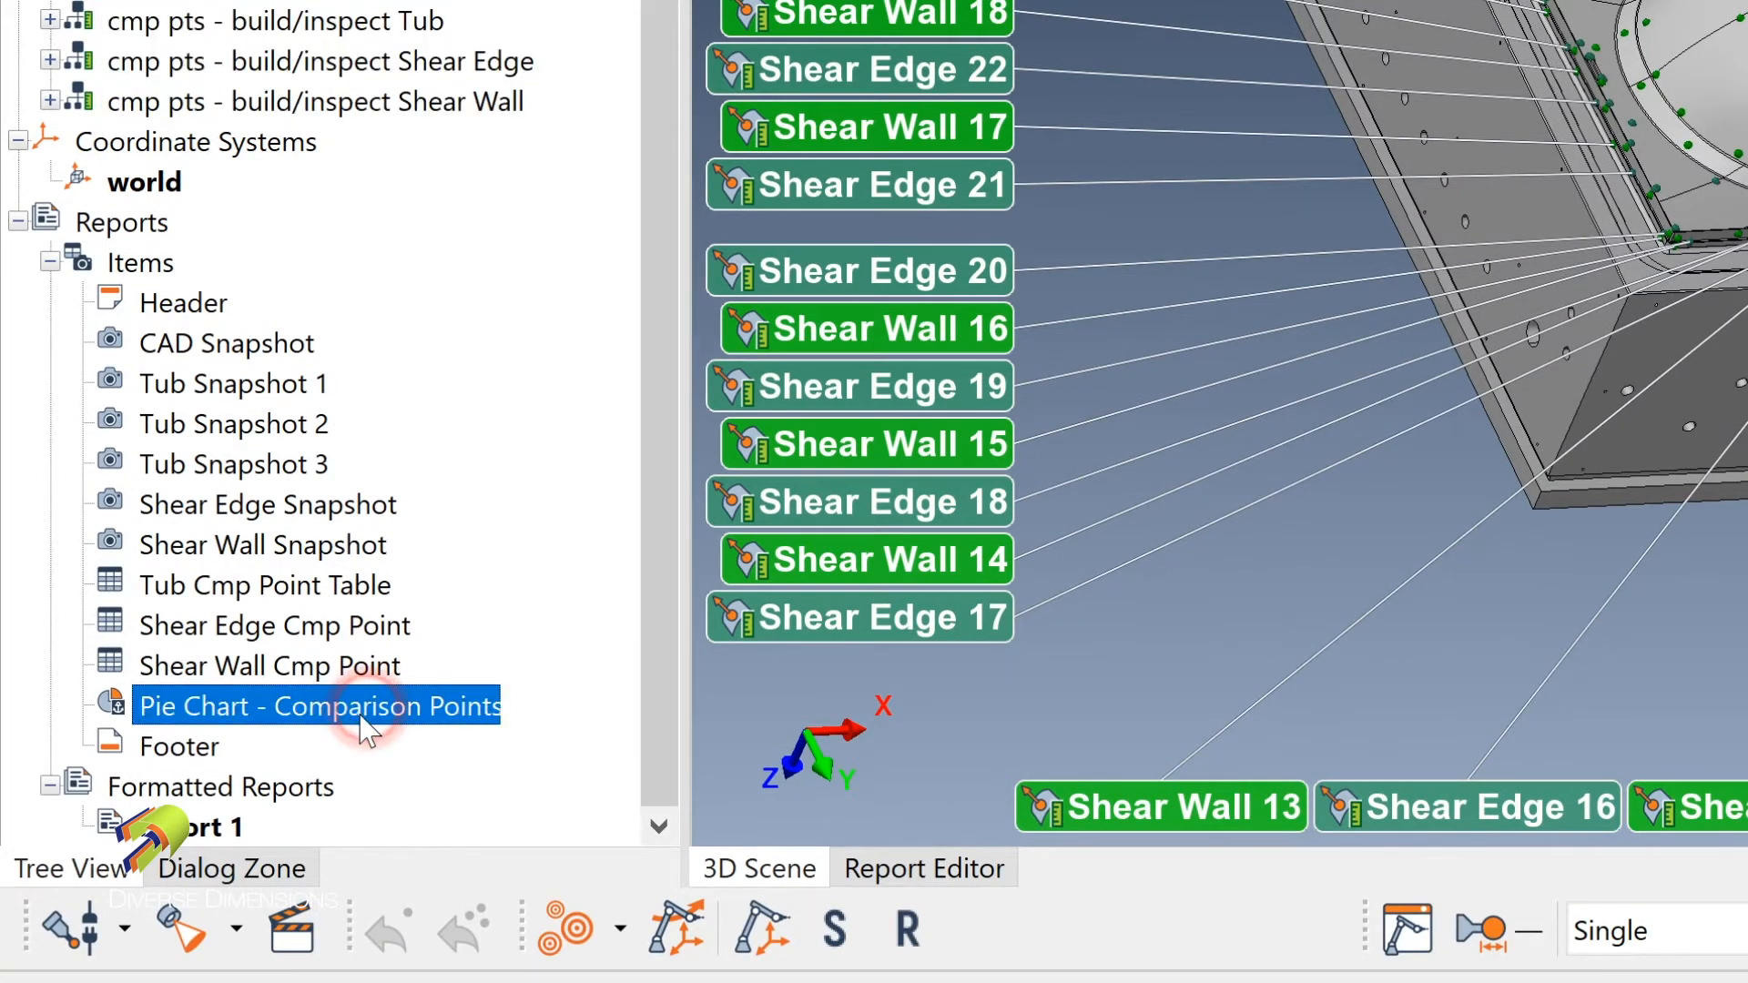
{"action": "double_click", "coordinate": [316, 706]}
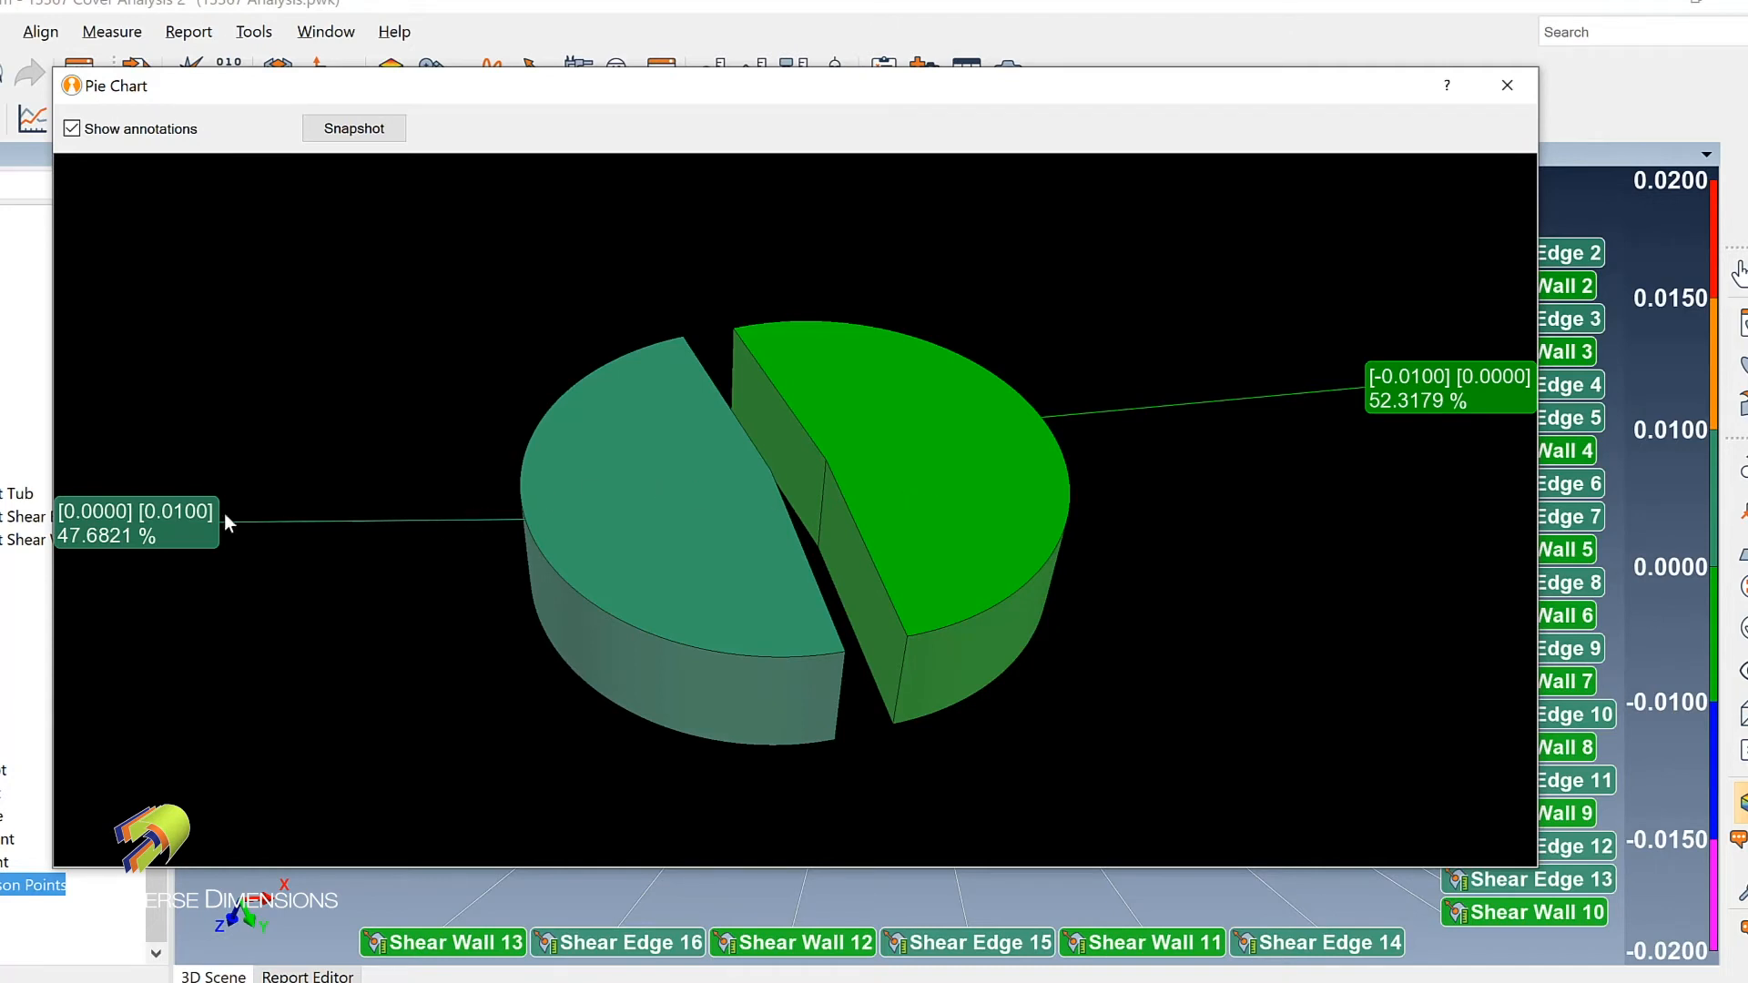
{"action": "mouse_move", "coordinate": [184, 530]}
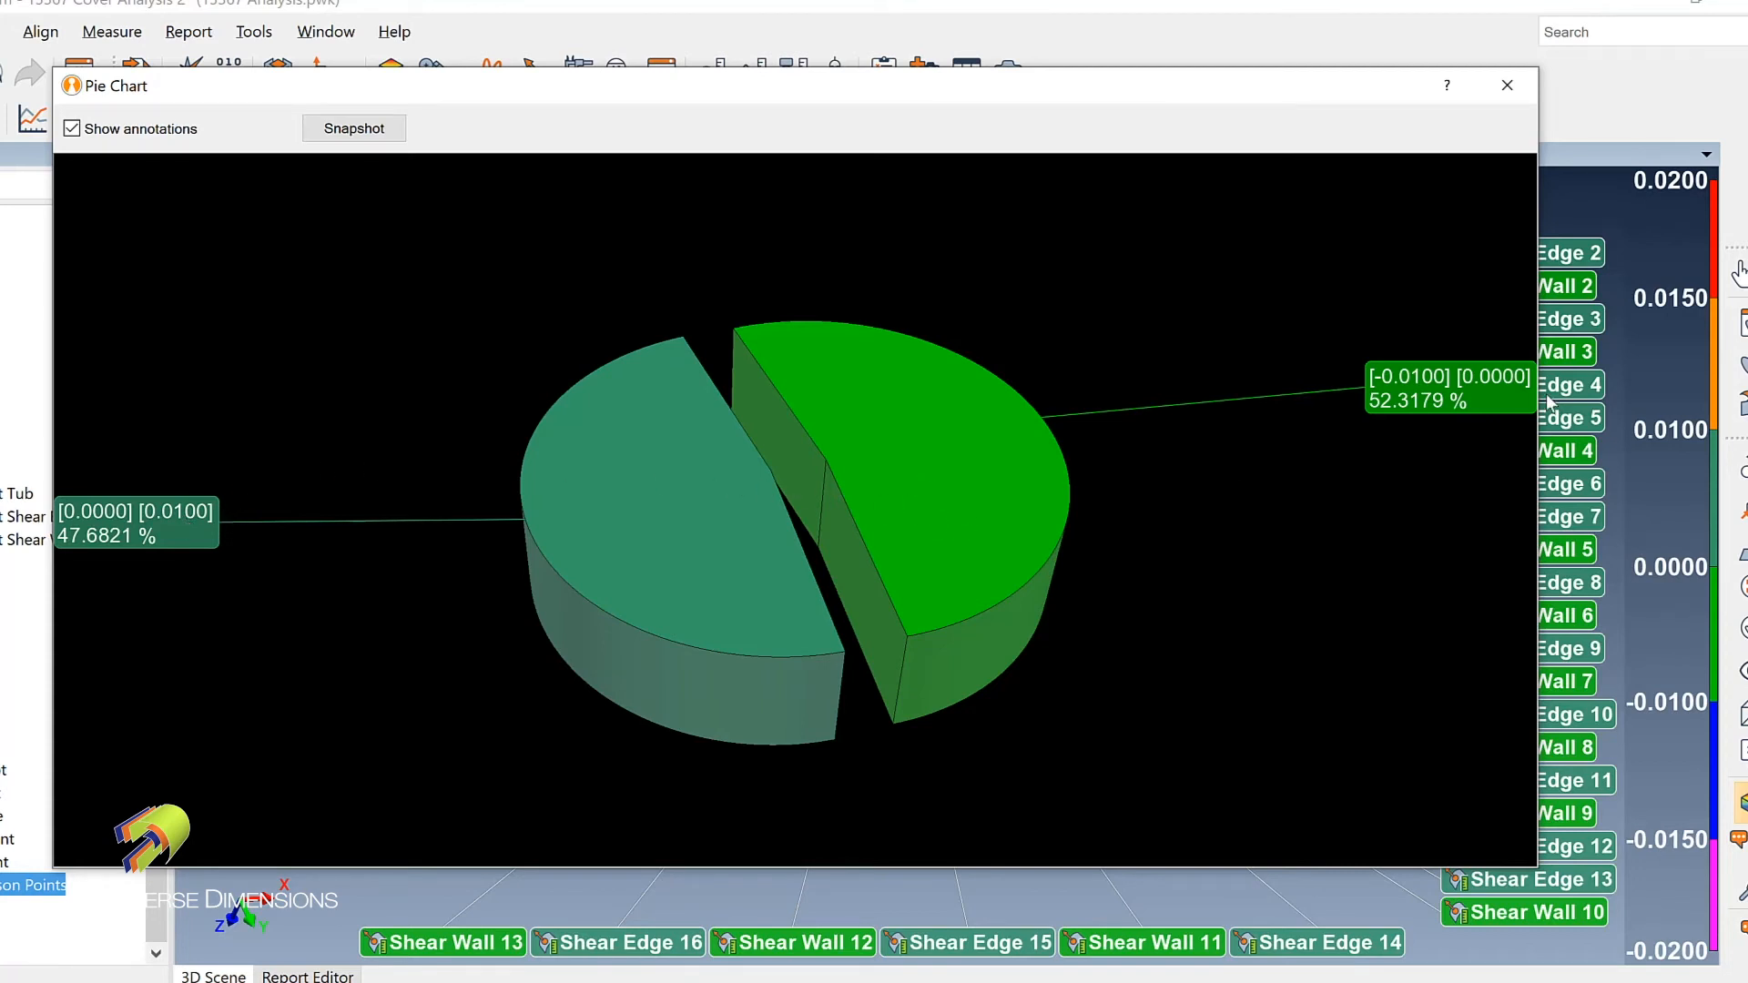
{"action": "mouse_move", "coordinate": [1446, 462]}
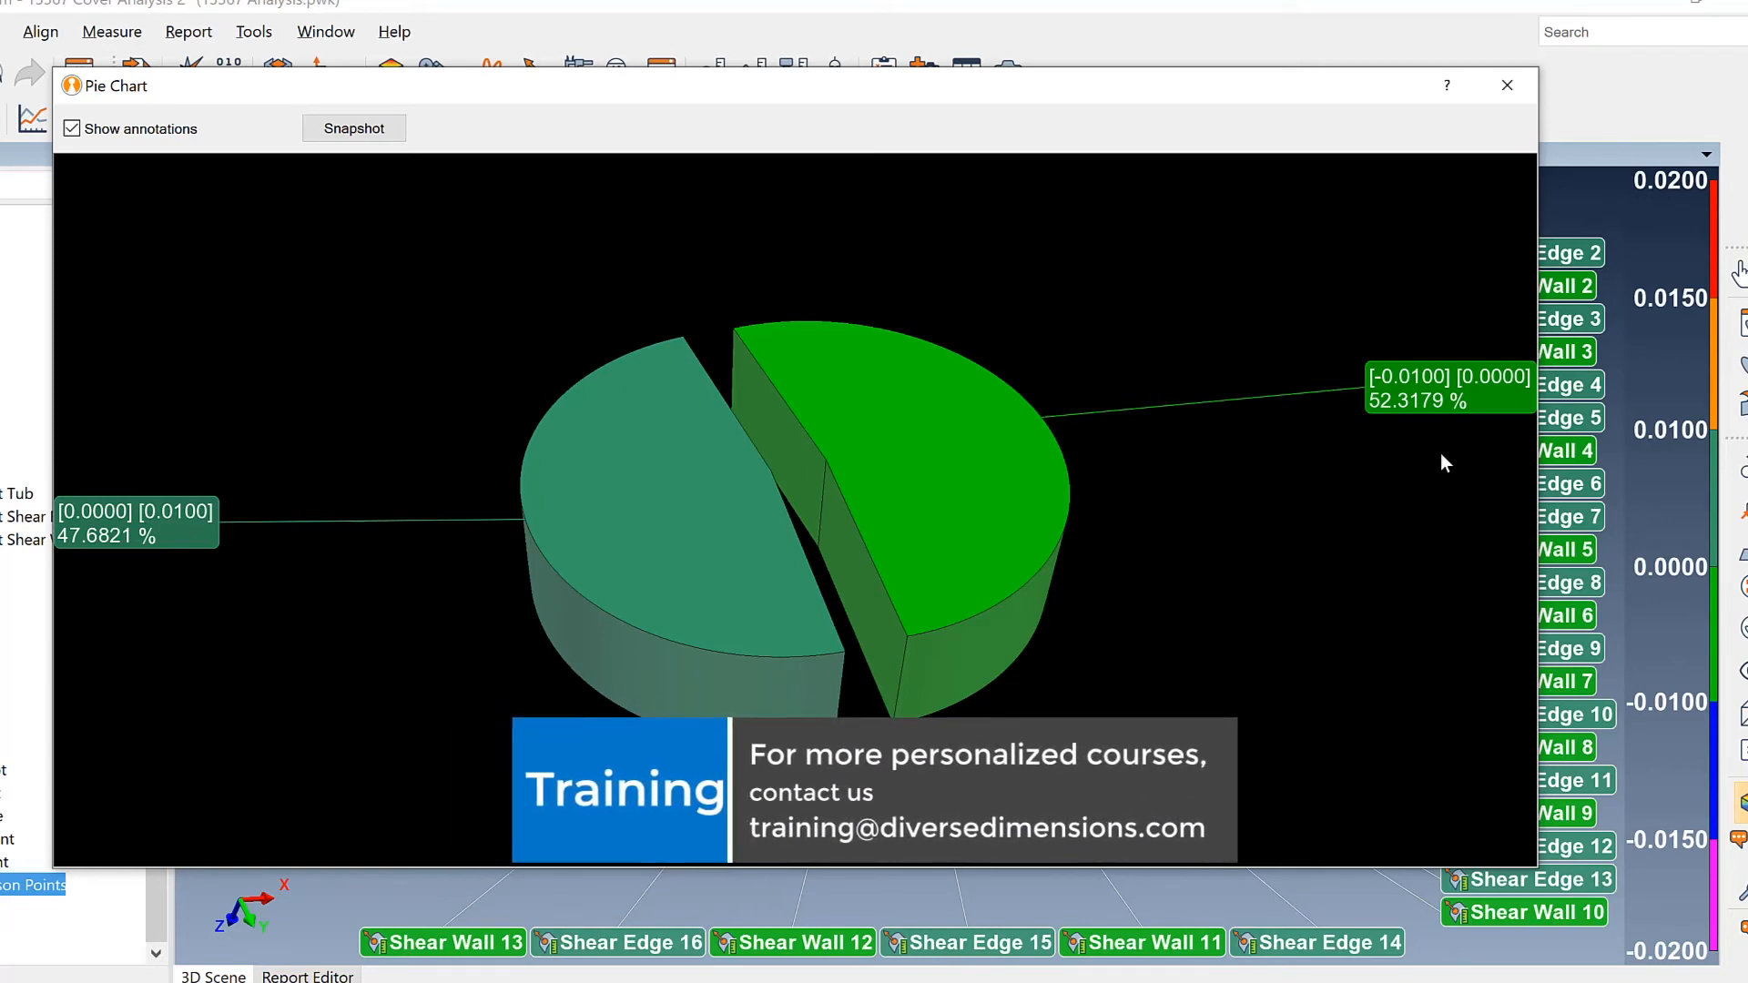
{"action": "mouse_move", "coordinate": [1281, 501]}
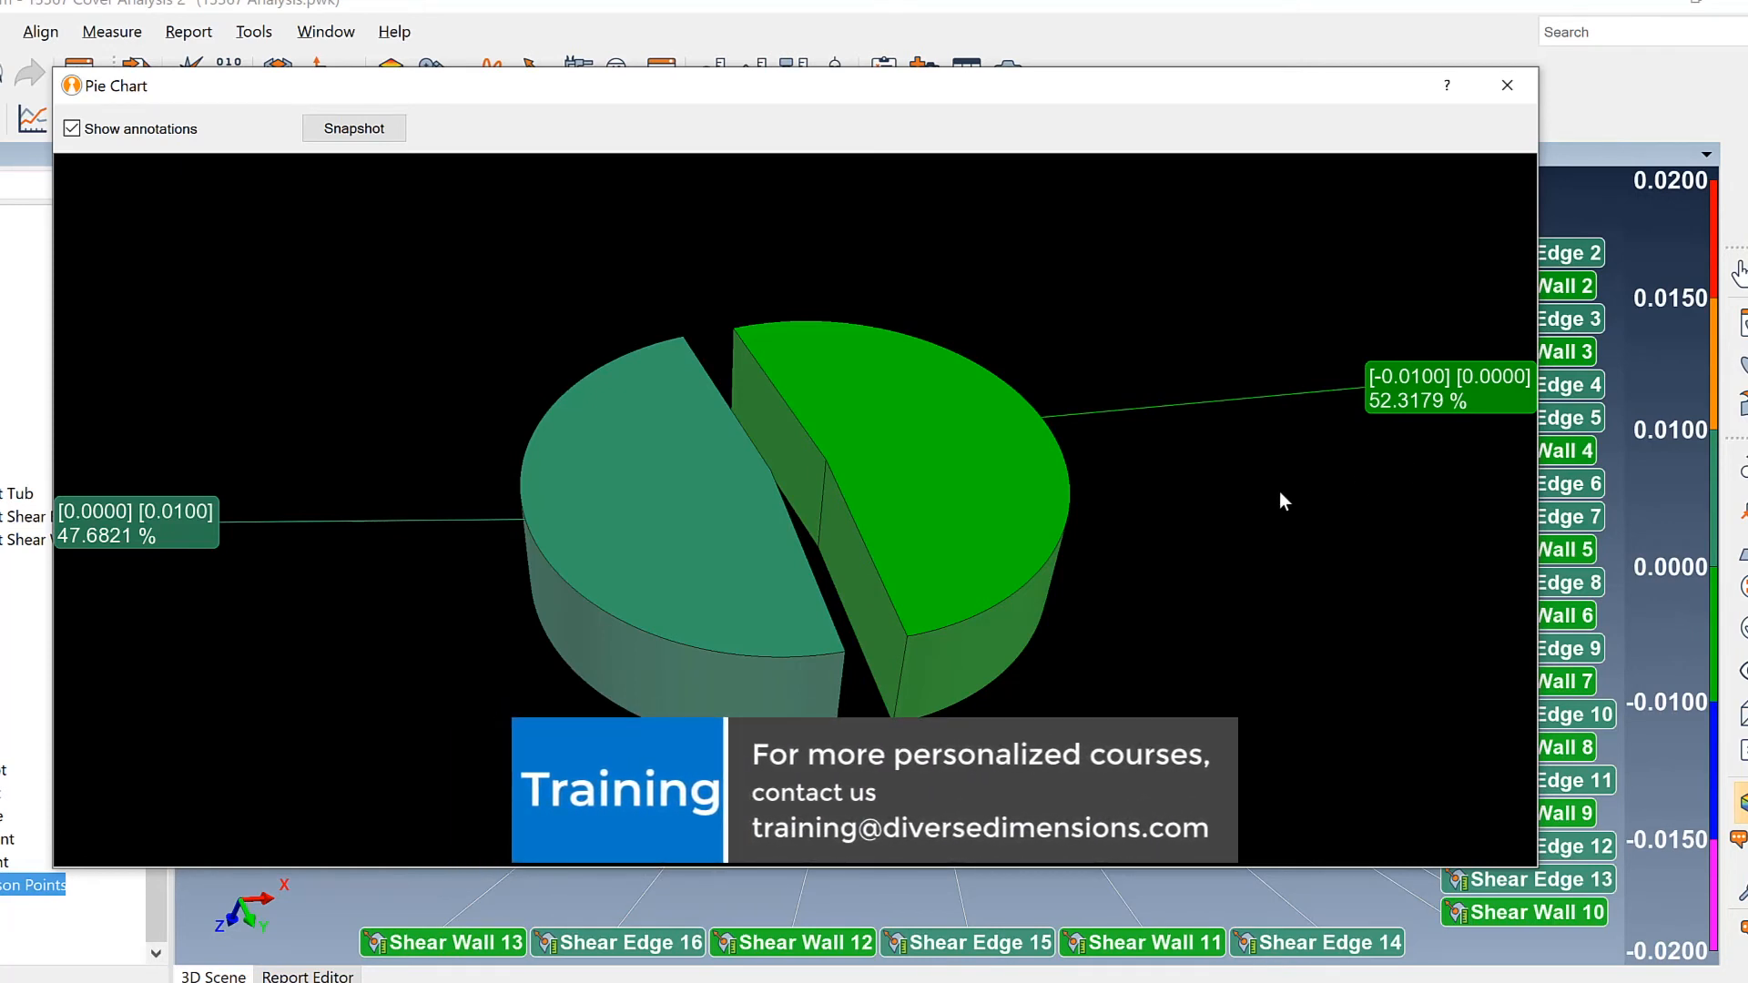